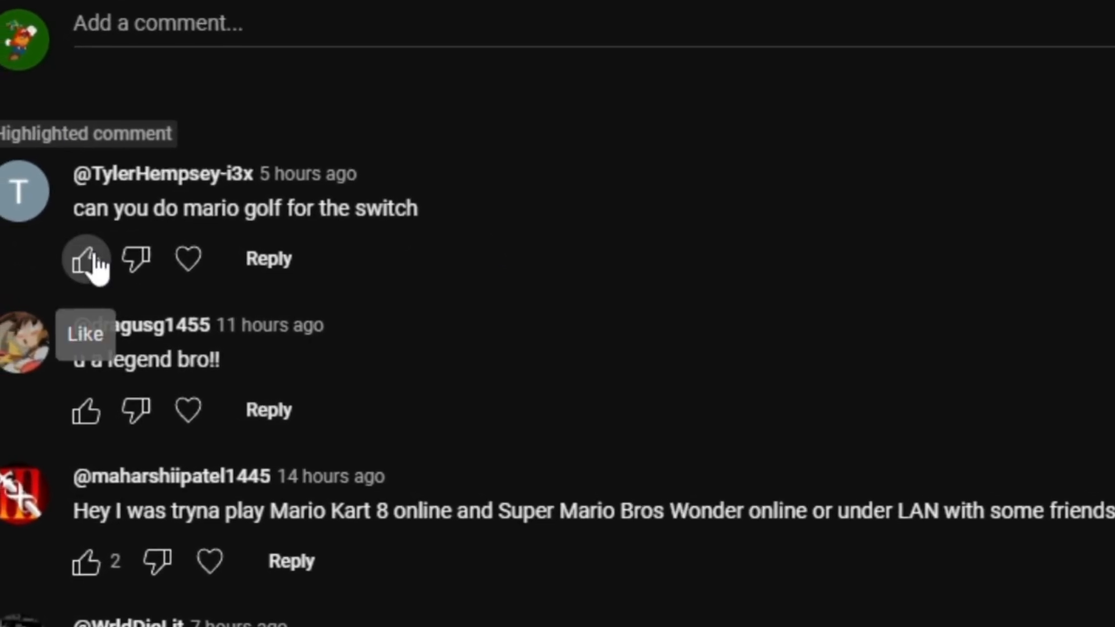
# Like the viewer comment asking for a Mario Golf tutorial on the Switch
pyautogui.click(87, 258)
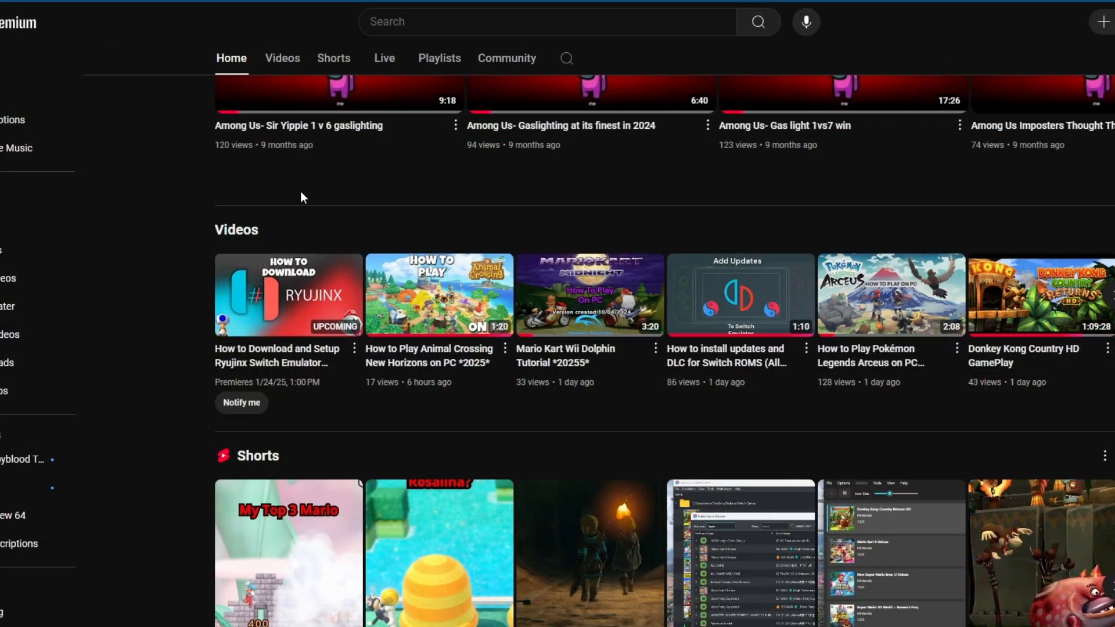
pyautogui.moveTo(213, 407)
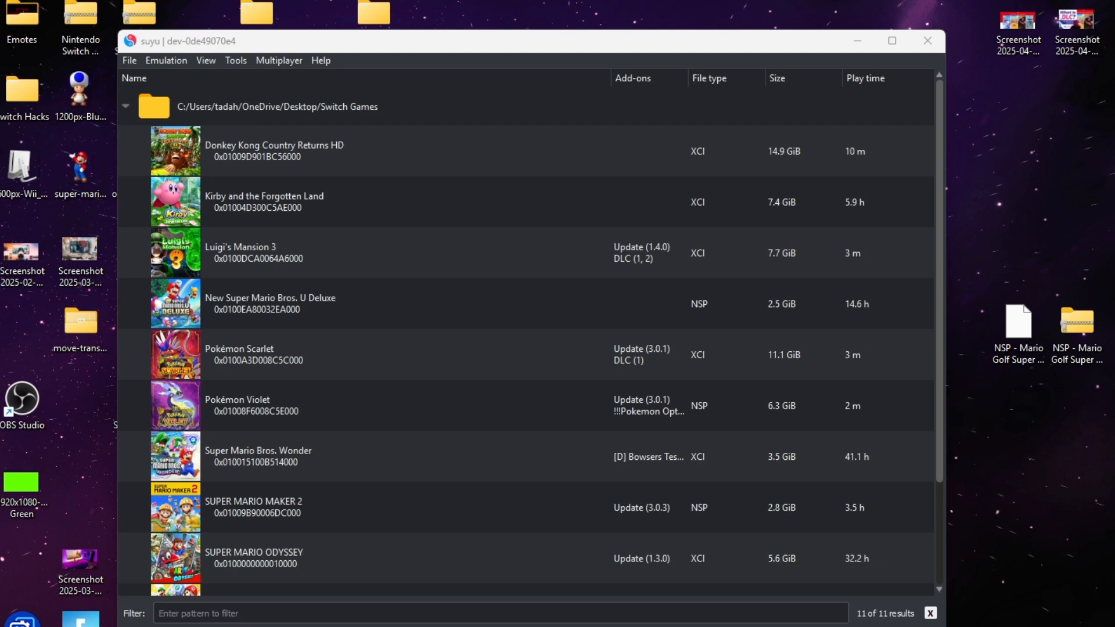
pyautogui.moveTo(959, 320)
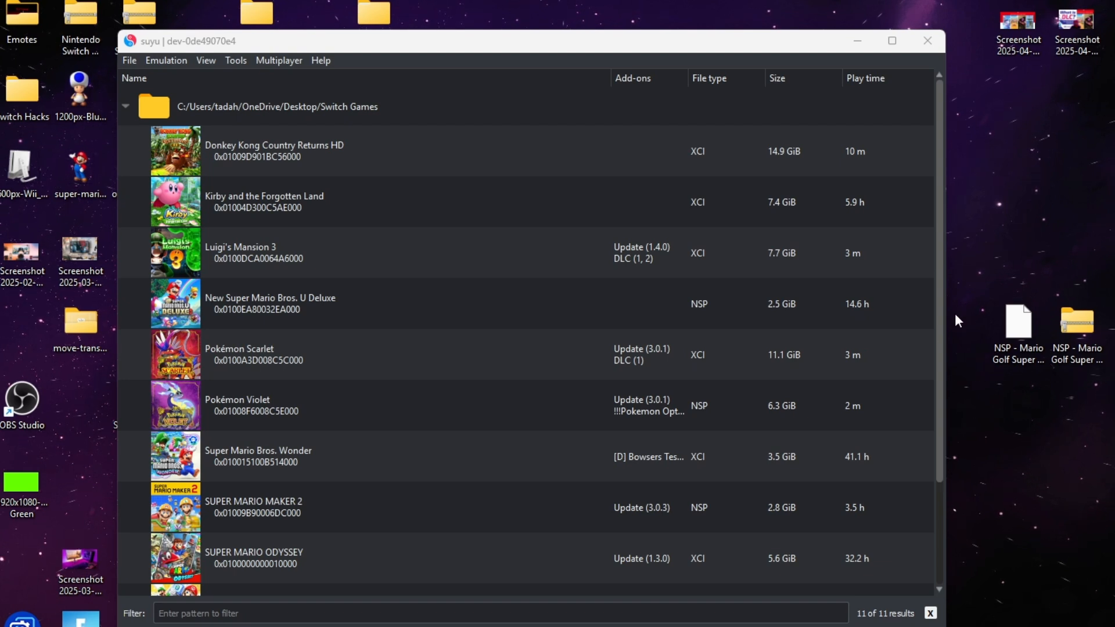
pyautogui.moveTo(961, 300)
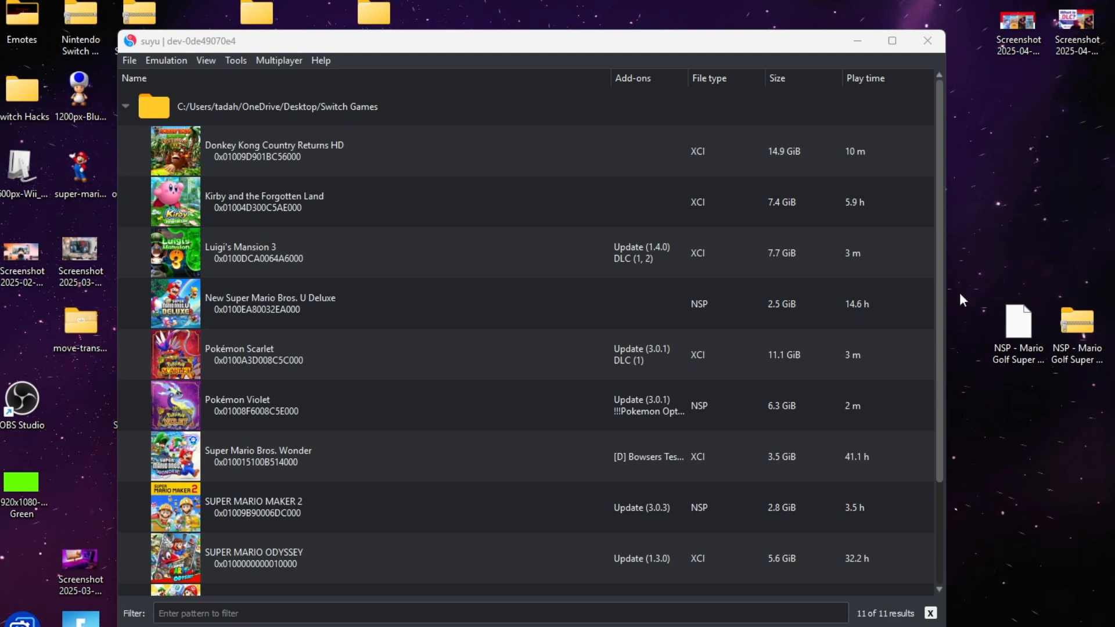
pyautogui.click(1018, 335)
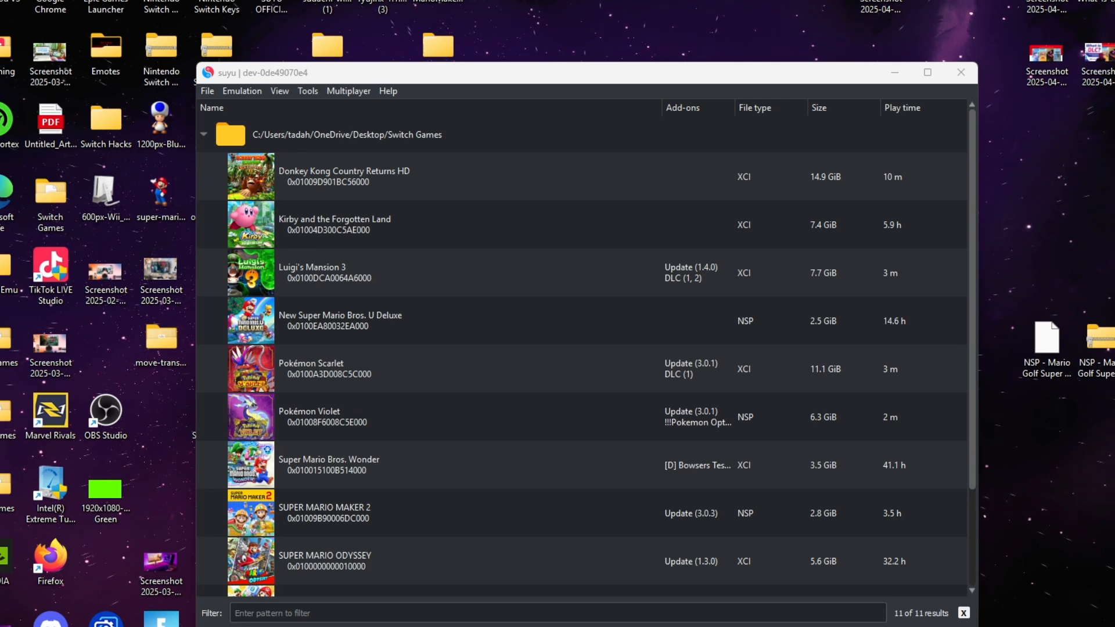
pyautogui.moveTo(1036, 415)
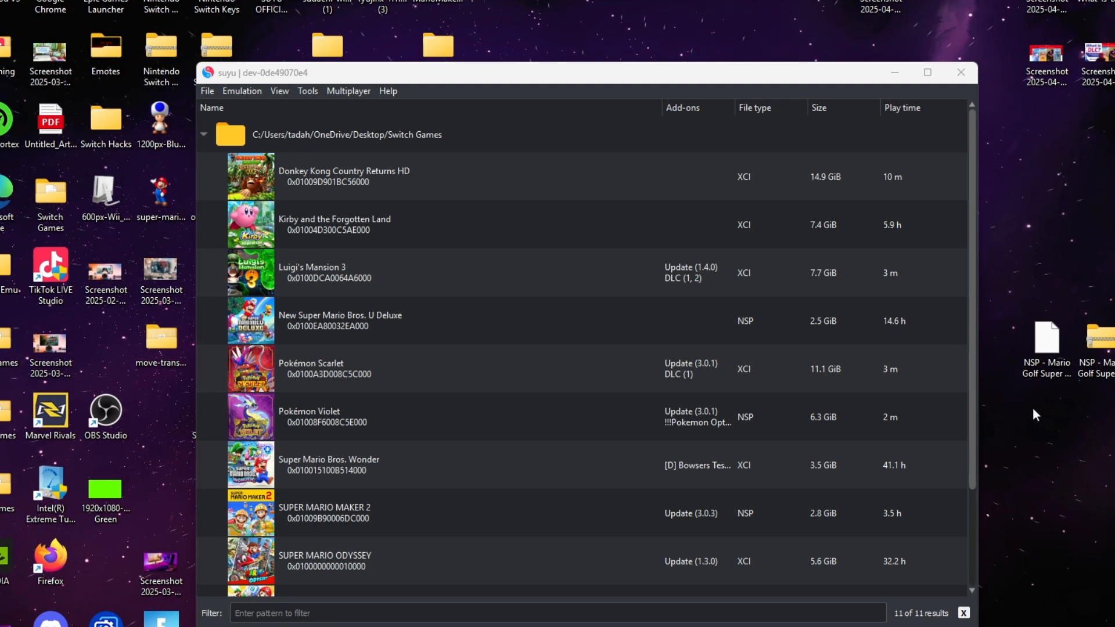
pyautogui.click(1047, 344)
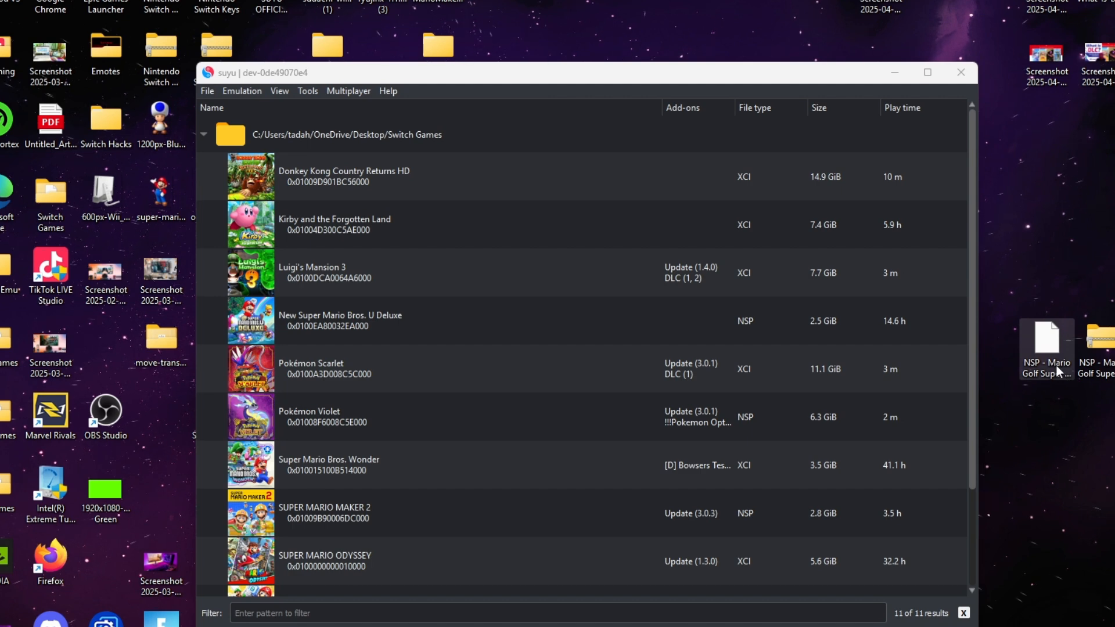
# Add the Mario Golf NSP from the desktop and select Mario Golf: Super Rush in the list
pyautogui.moveTo(1046, 345); pyautogui.dragTo(63, 178)
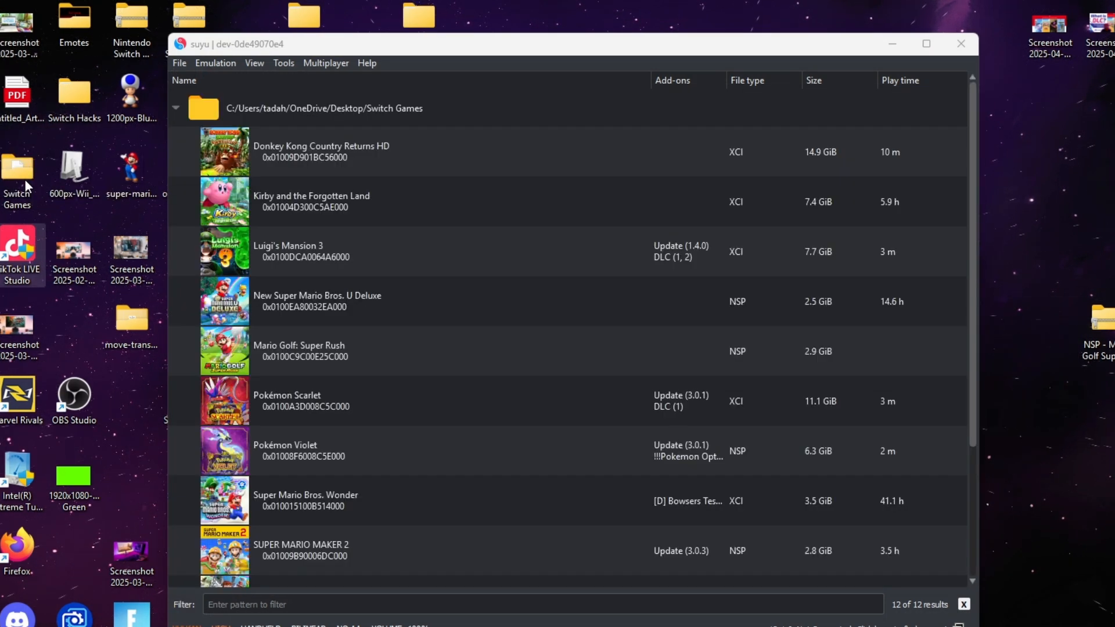
pyautogui.click(321, 351)
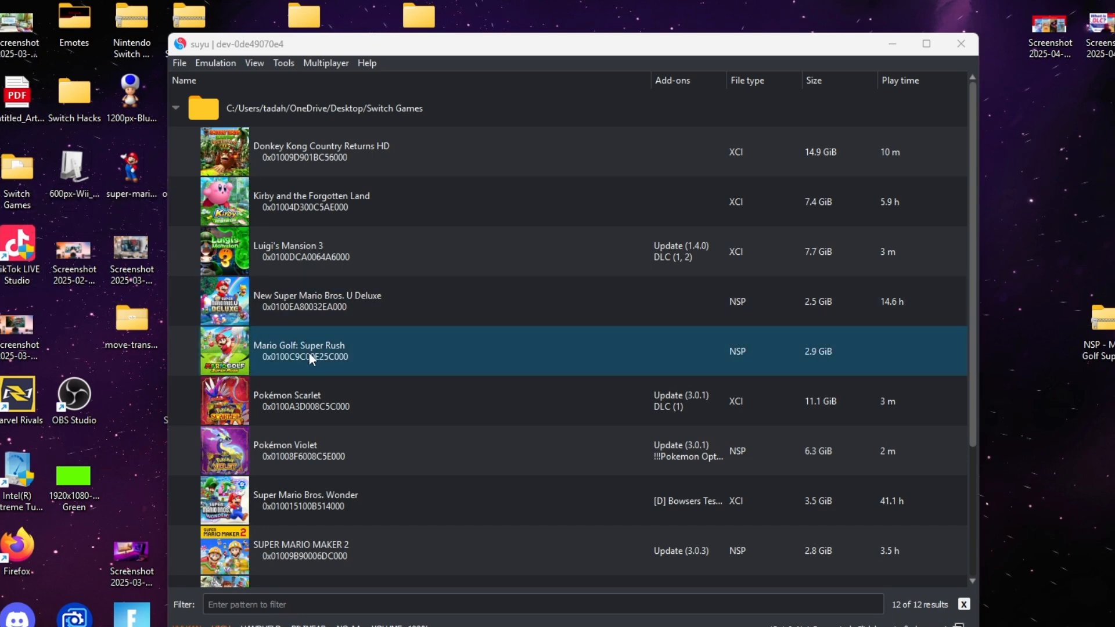